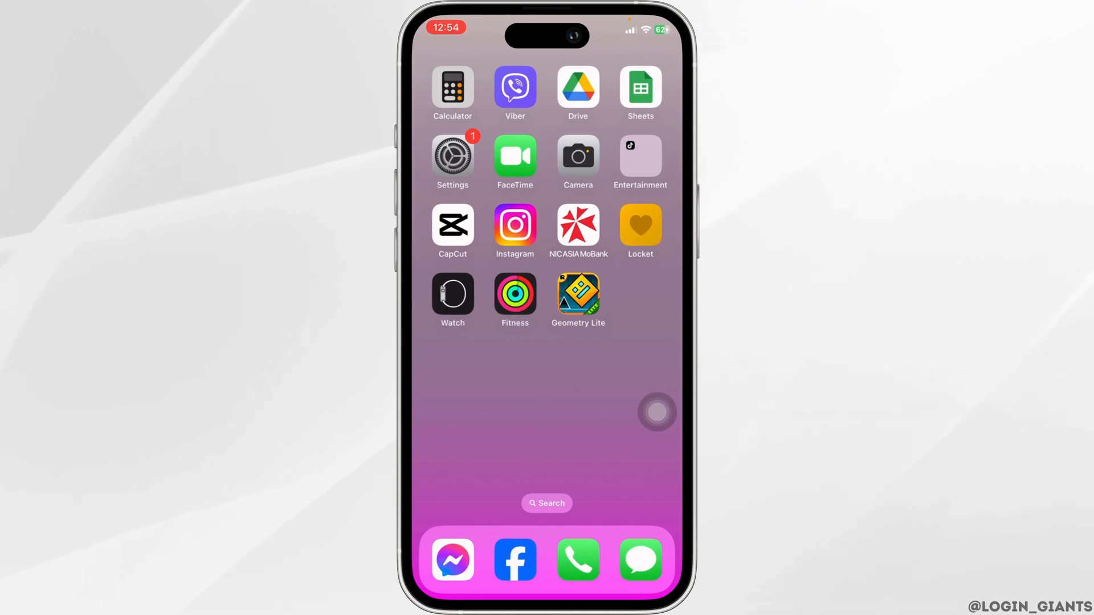
# - Reach General's VPN & Device Management page and confirm VPN shows Not Connected
pyautogui.click(453, 156)
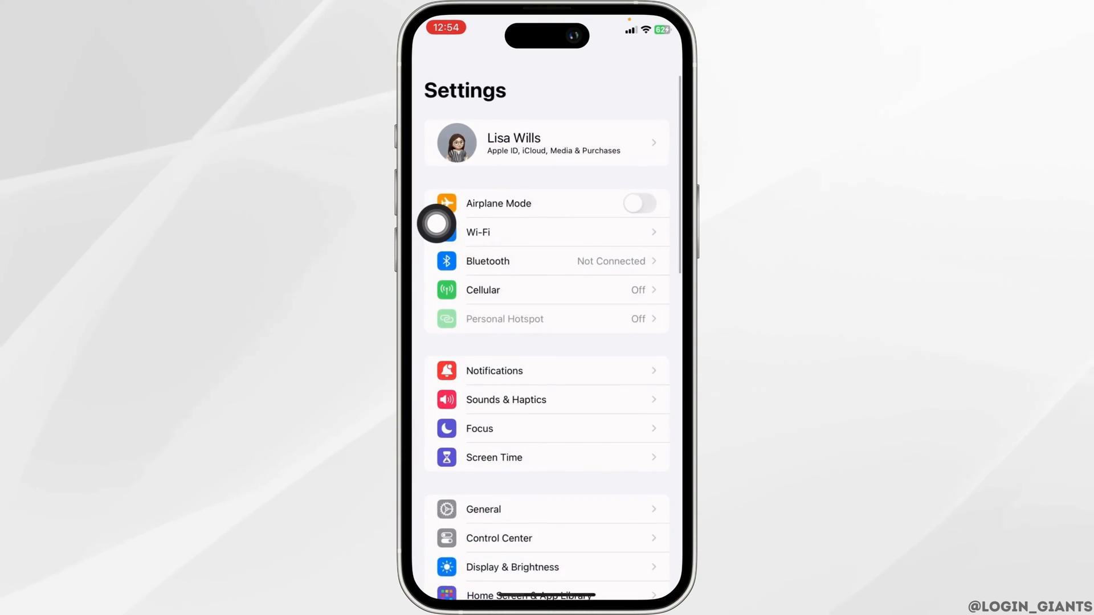
pyautogui.scroll(-3)
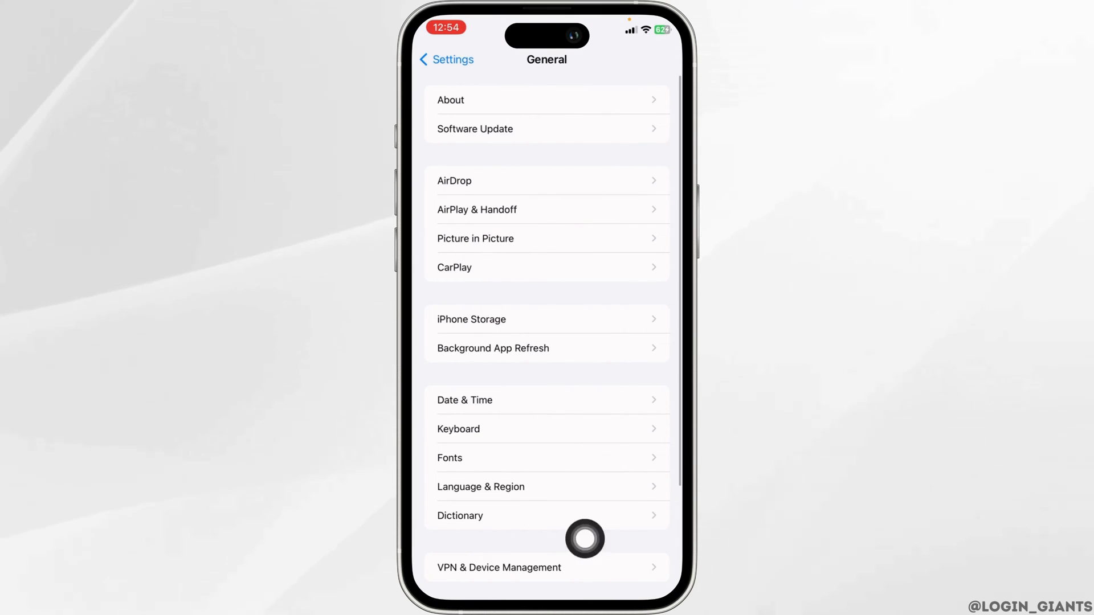
pyautogui.click(498, 568)
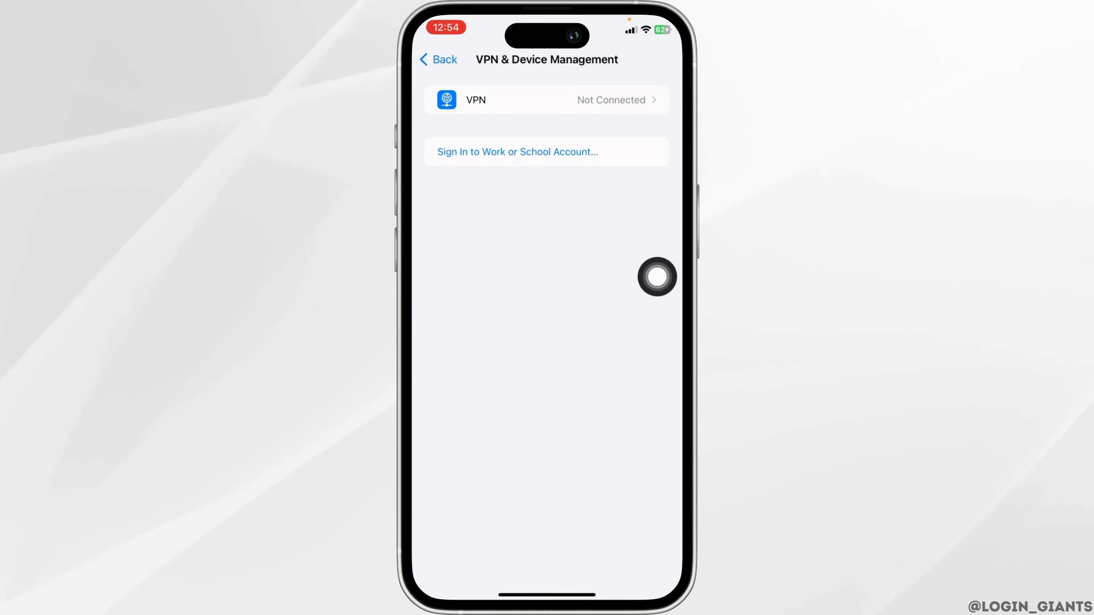
# - From General, use Transfer or Reset iPhone to reset the network settings
pyautogui.click(437, 59)
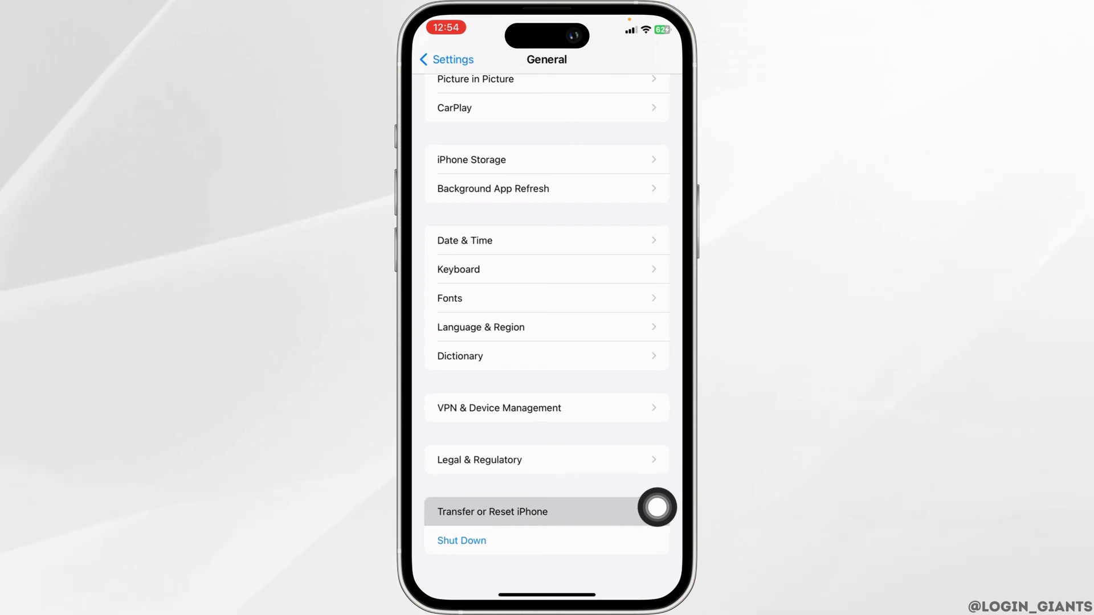
pyautogui.click(493, 512)
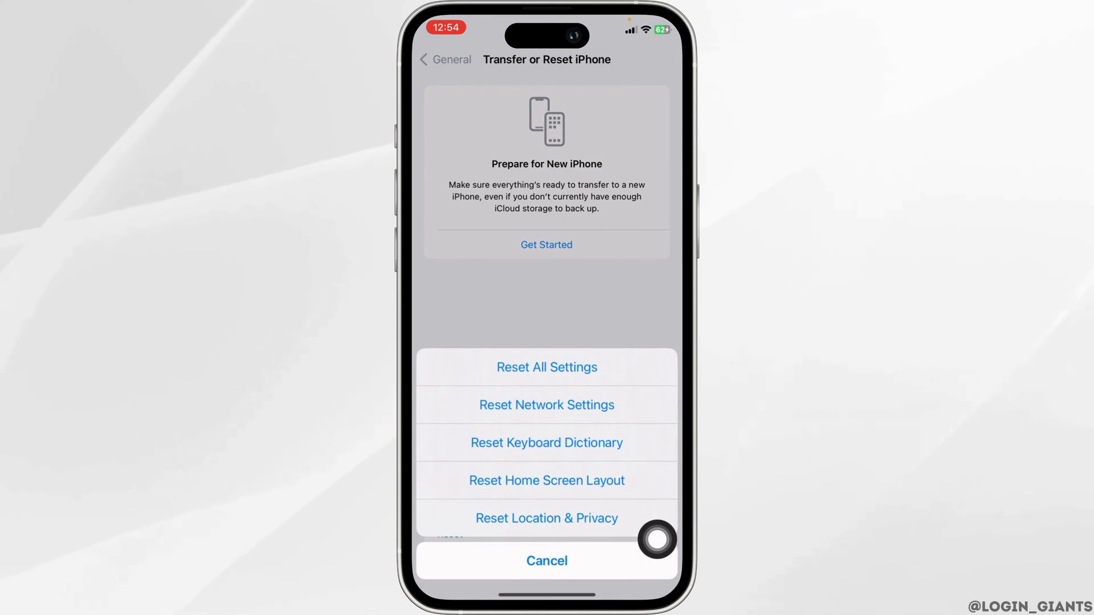
pyautogui.click(546, 367)
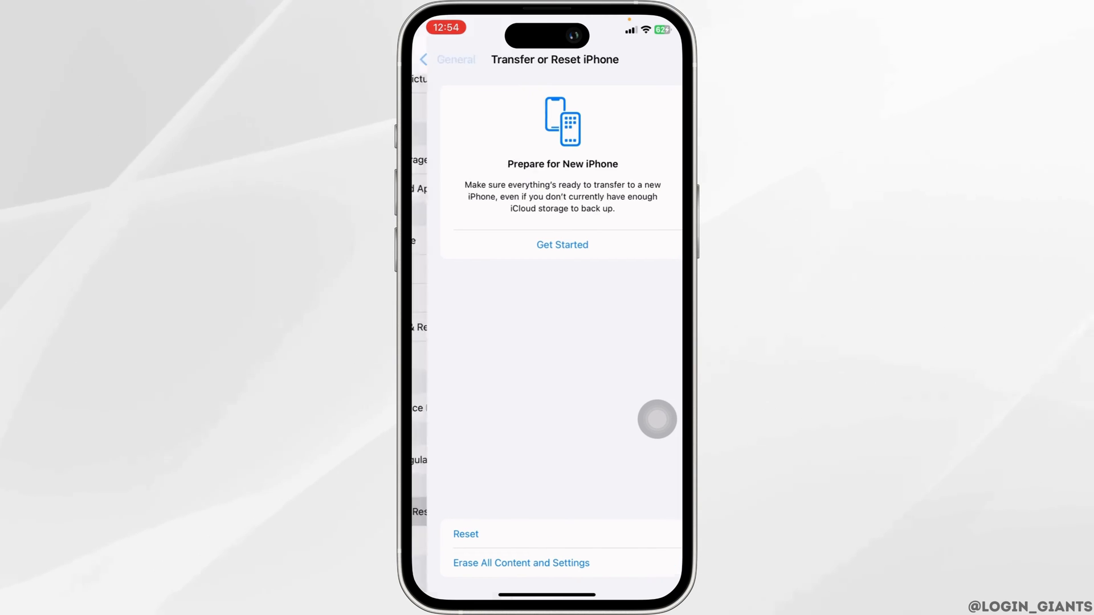
# - From iPhone Storage, offload TikTok keeping its documents and data, then go to the home screen
pyautogui.click(447, 59)
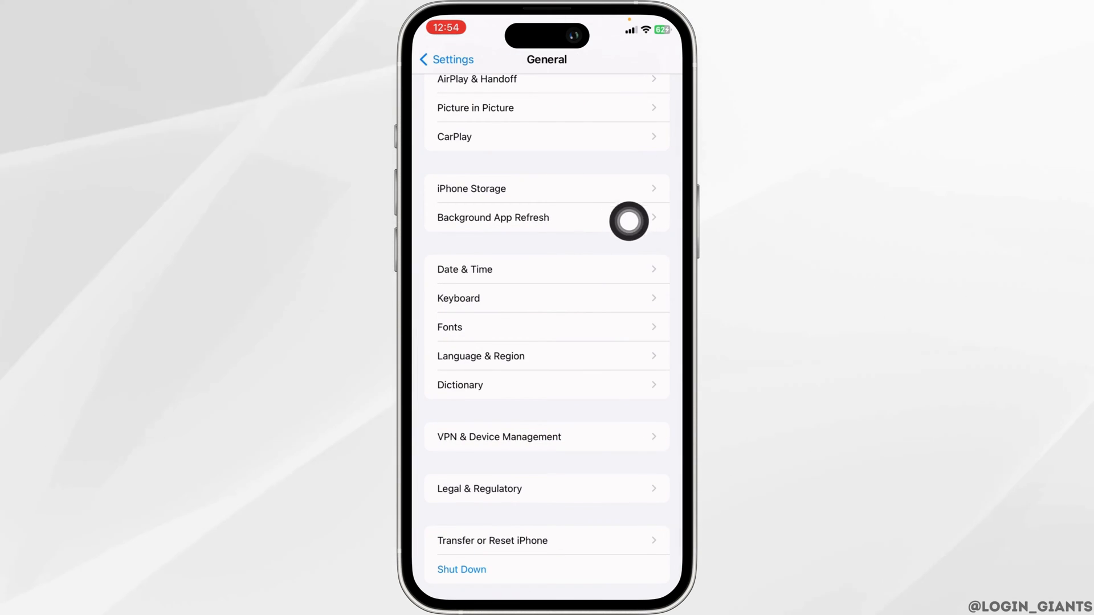
pyautogui.click(470, 188)
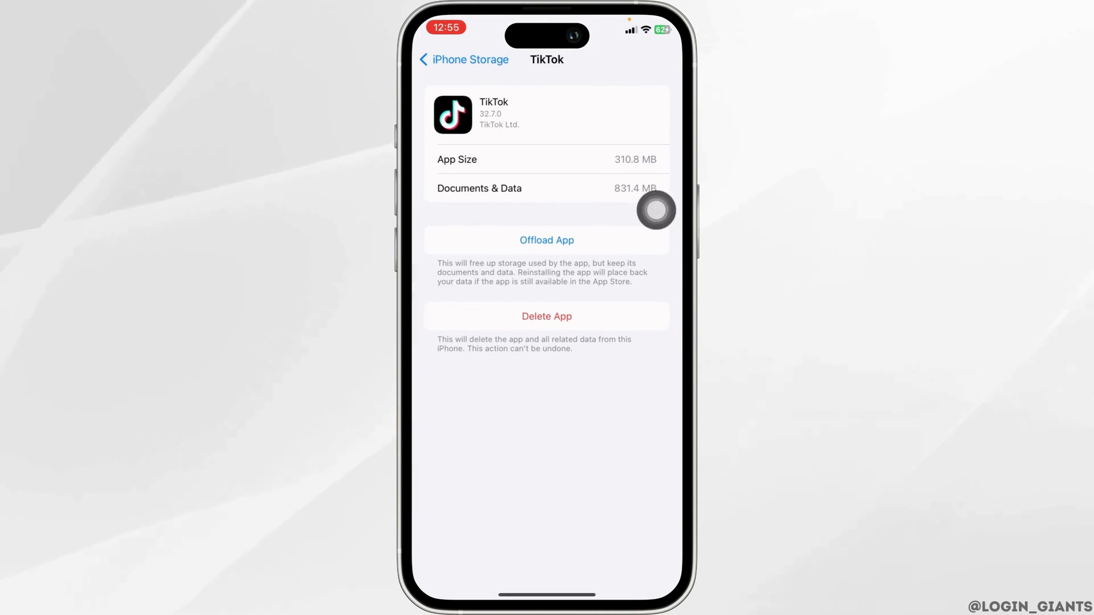
pyautogui.click(546, 240)
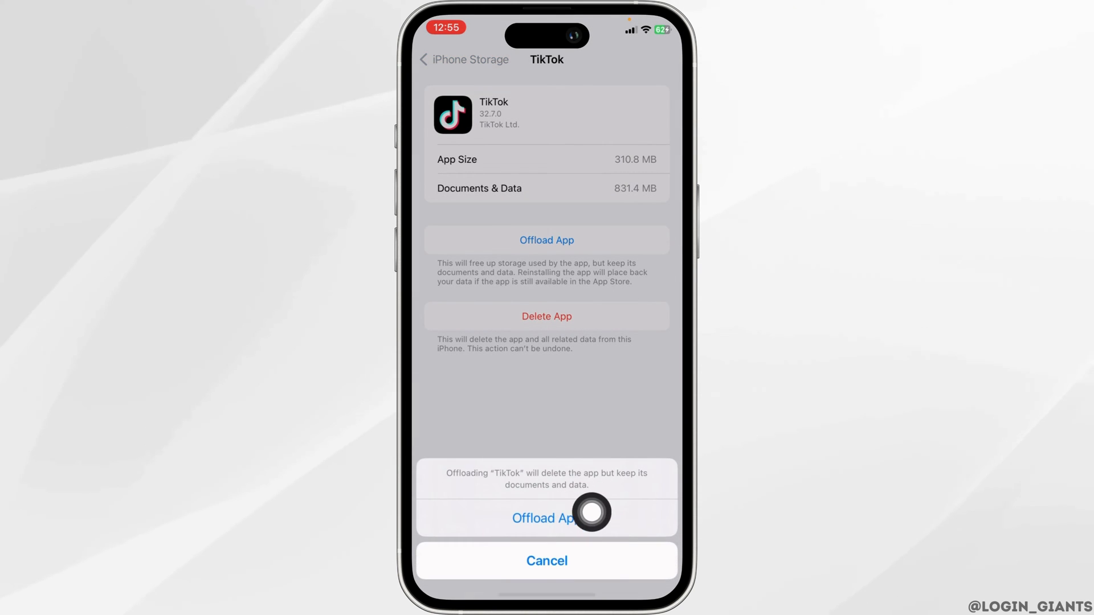
pyautogui.click(546, 517)
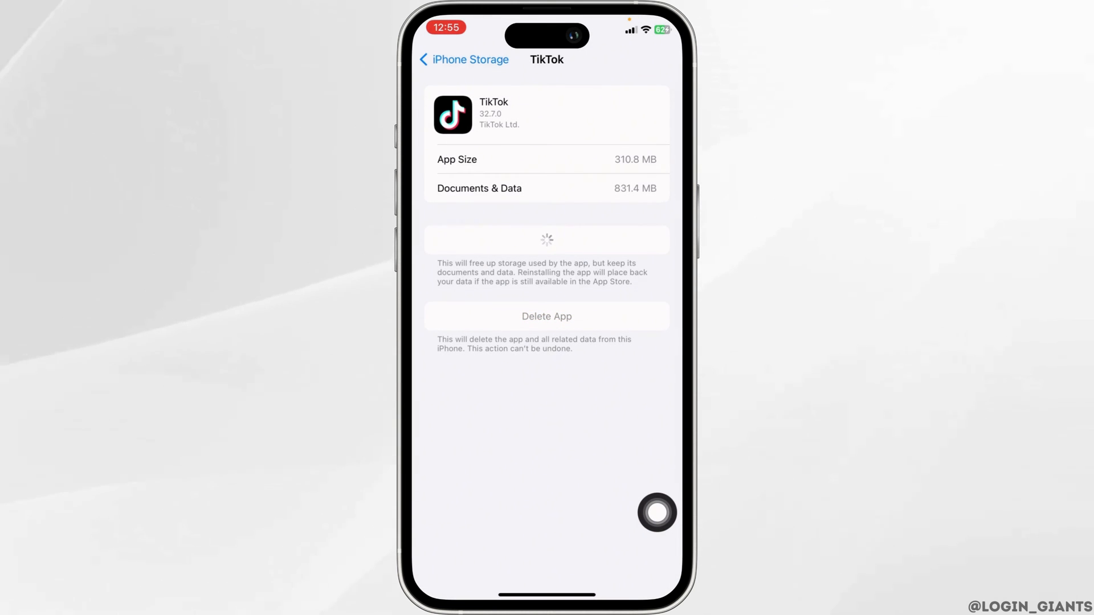
pyautogui.click(546, 239)
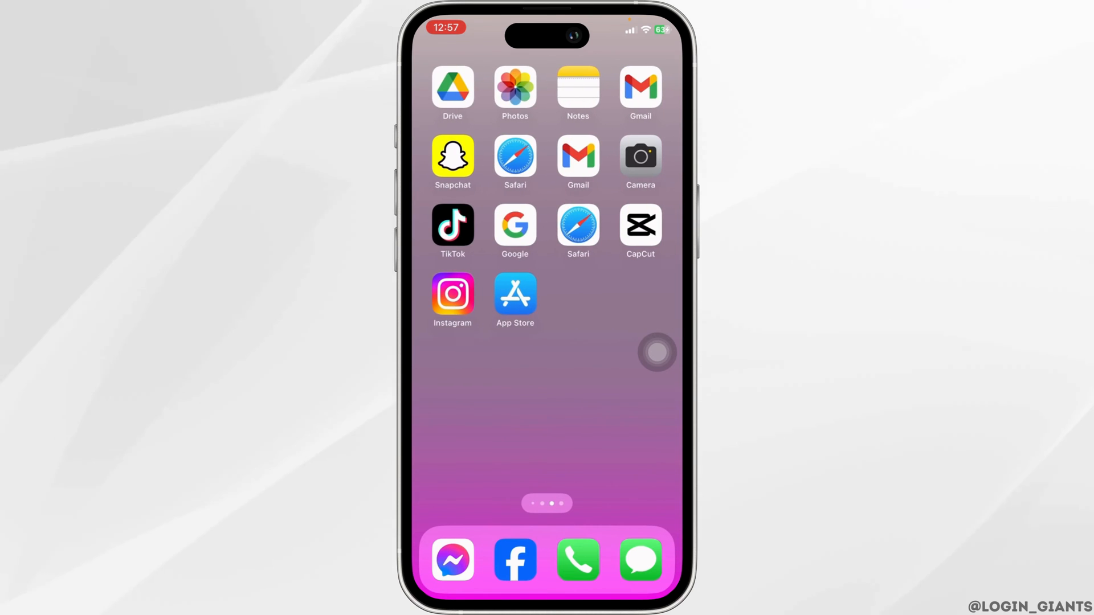
# - Launch TikTok and reach Settings and privacy from the profile's menu
pyautogui.click(452, 225)
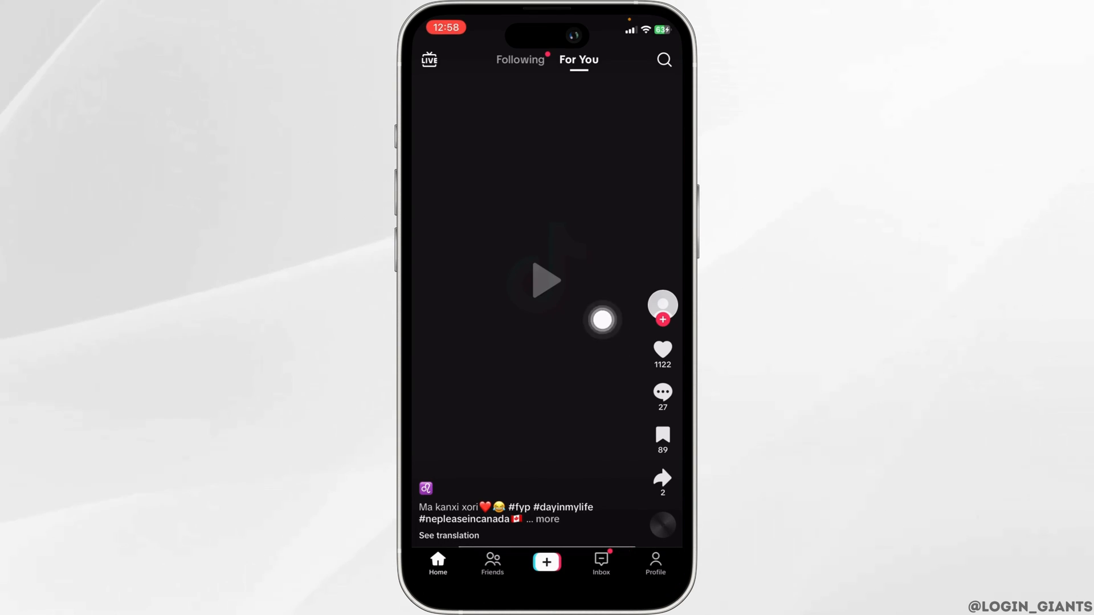
pyautogui.click(654, 562)
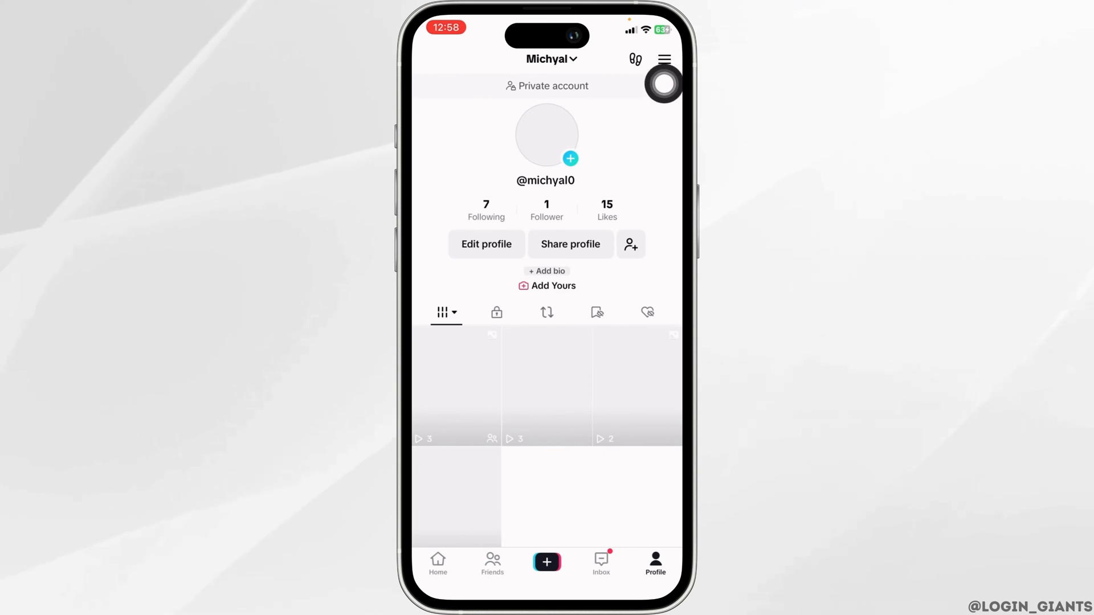
pyautogui.click(663, 58)
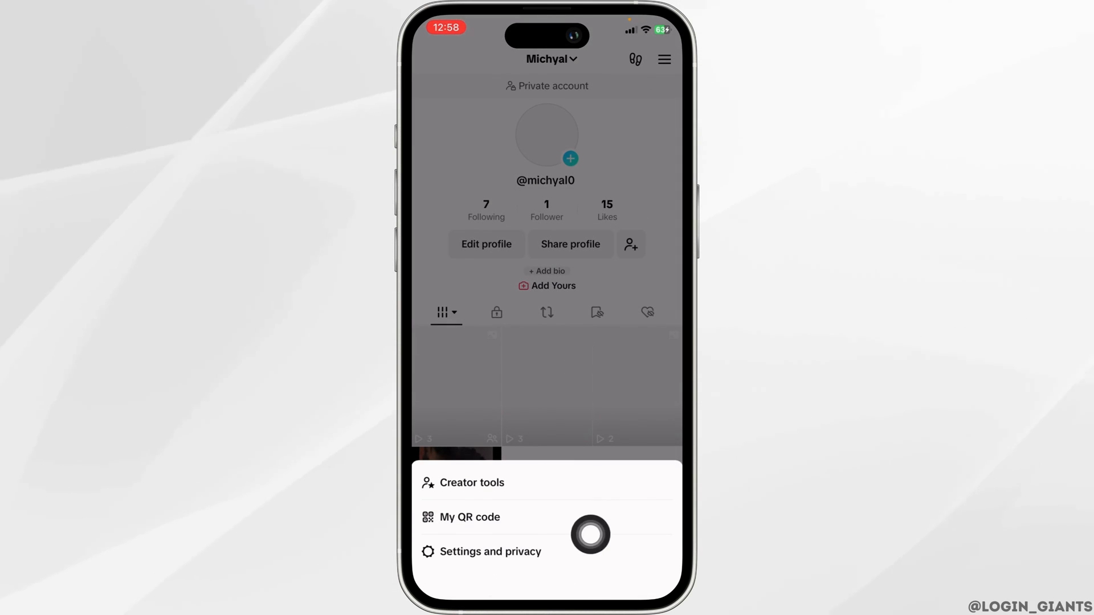
pyautogui.click(490, 551)
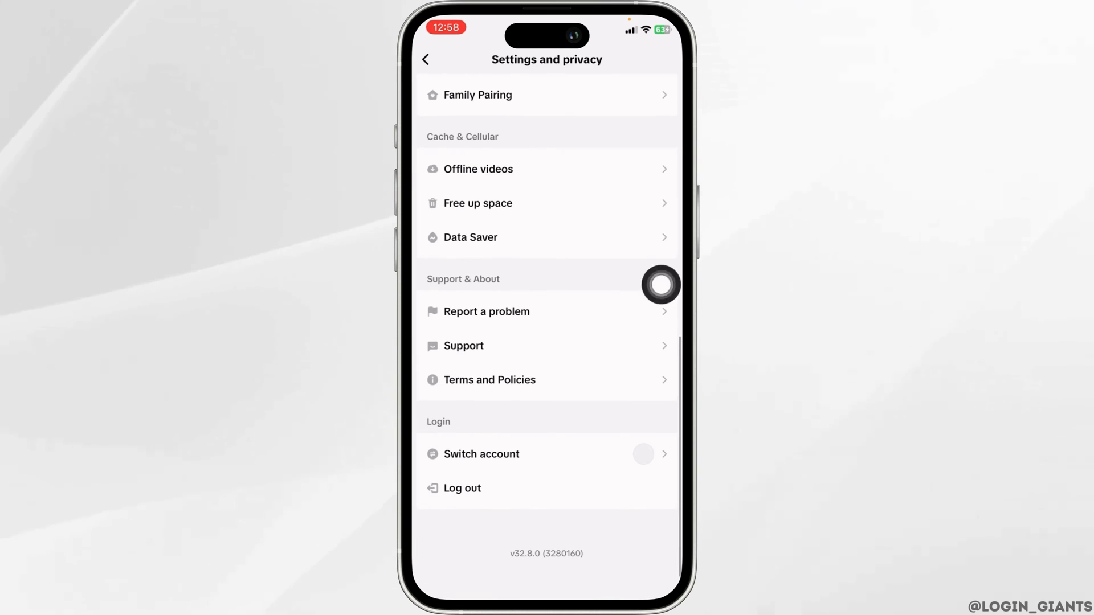
# - In Report a problem, draft a support message saying you can't log in and need help
pyautogui.click(487, 311)
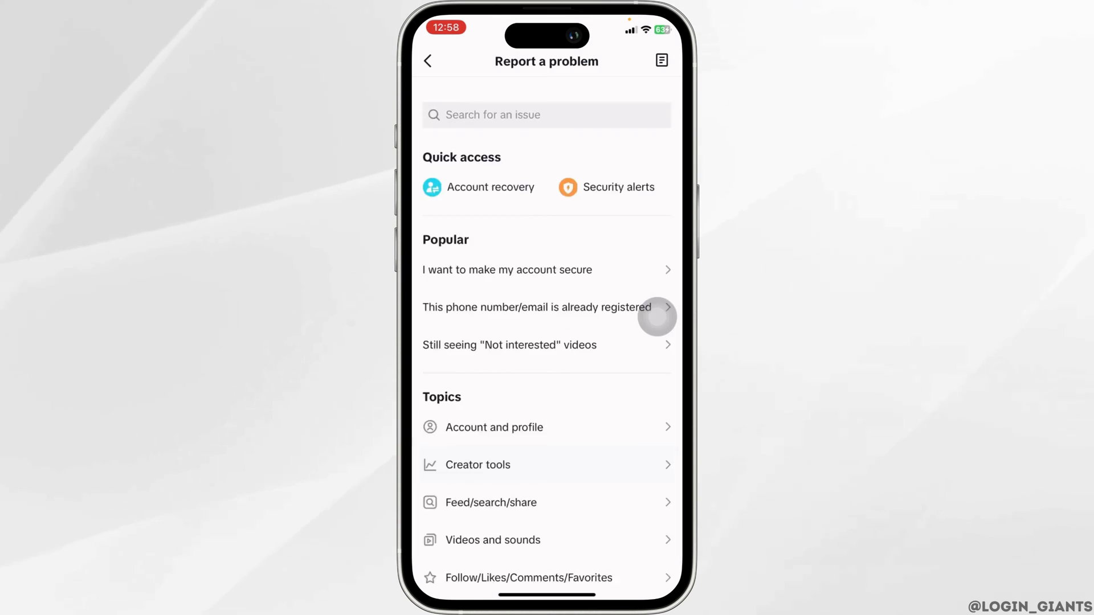
pyautogui.scroll(-3)
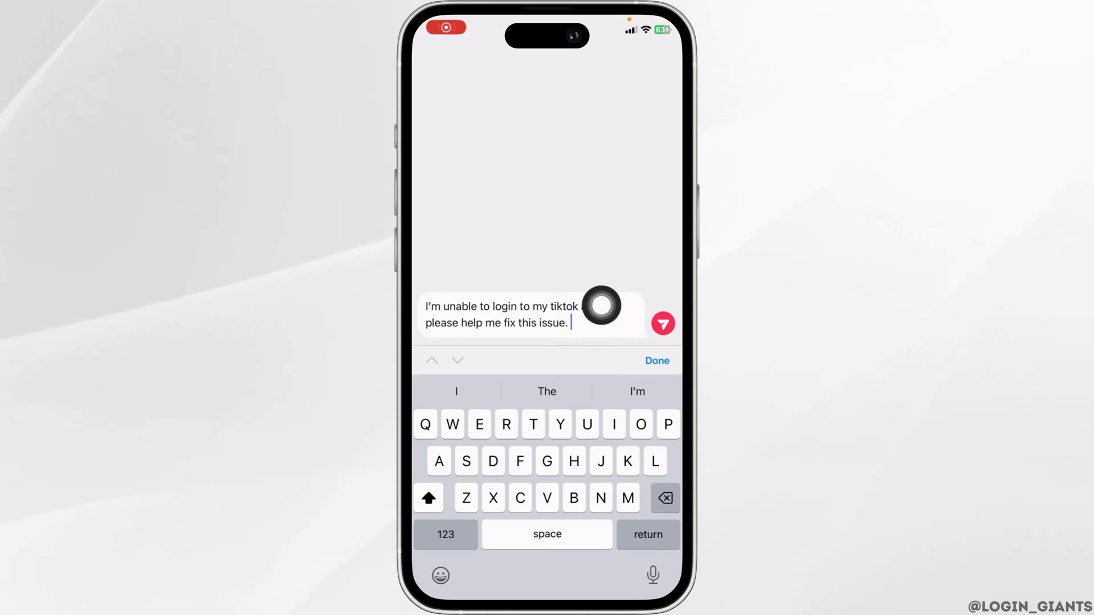
# - Send the can't-log-in message to TikTok support so it appears in the chat
pyautogui.click(662, 323)
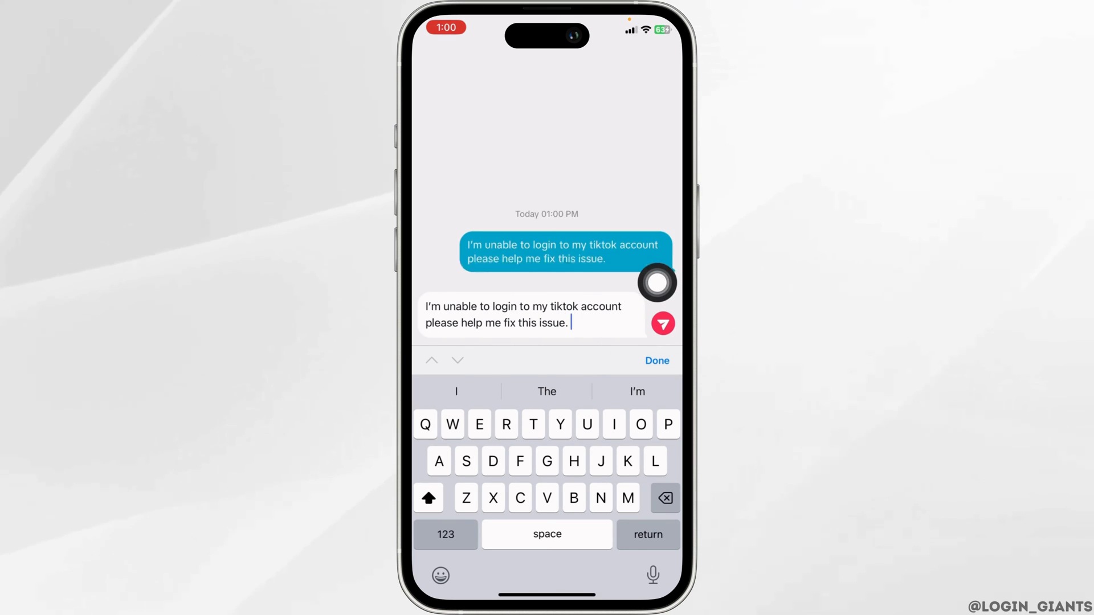
pyautogui.click(661, 323)
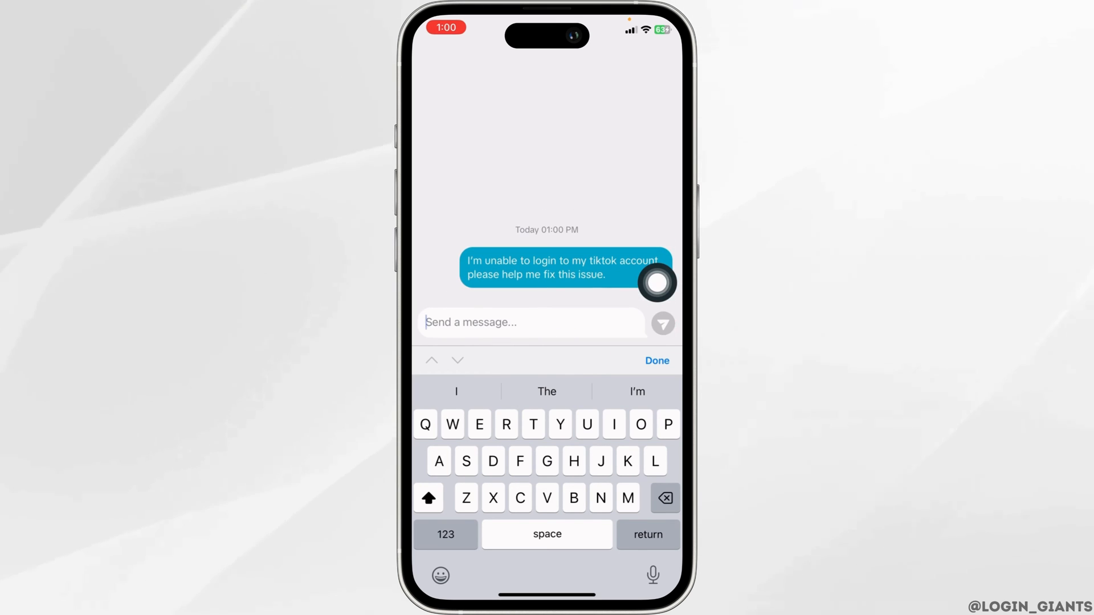